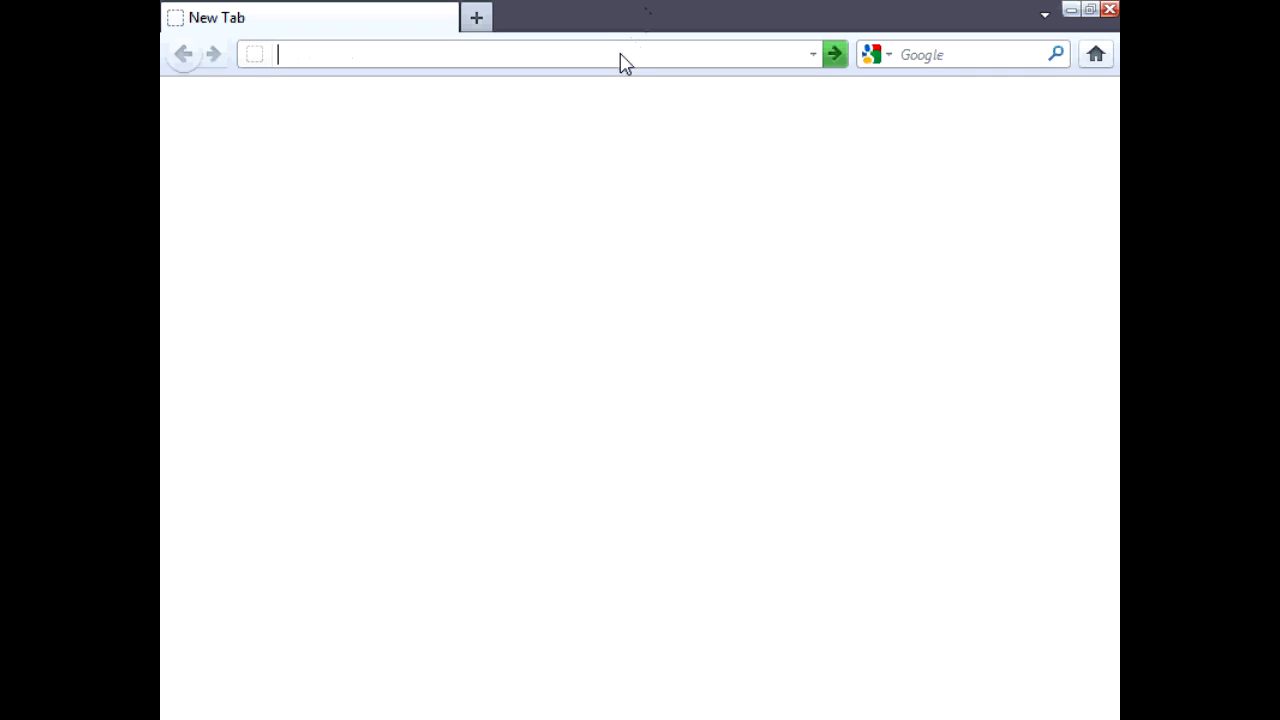
type("www.al")
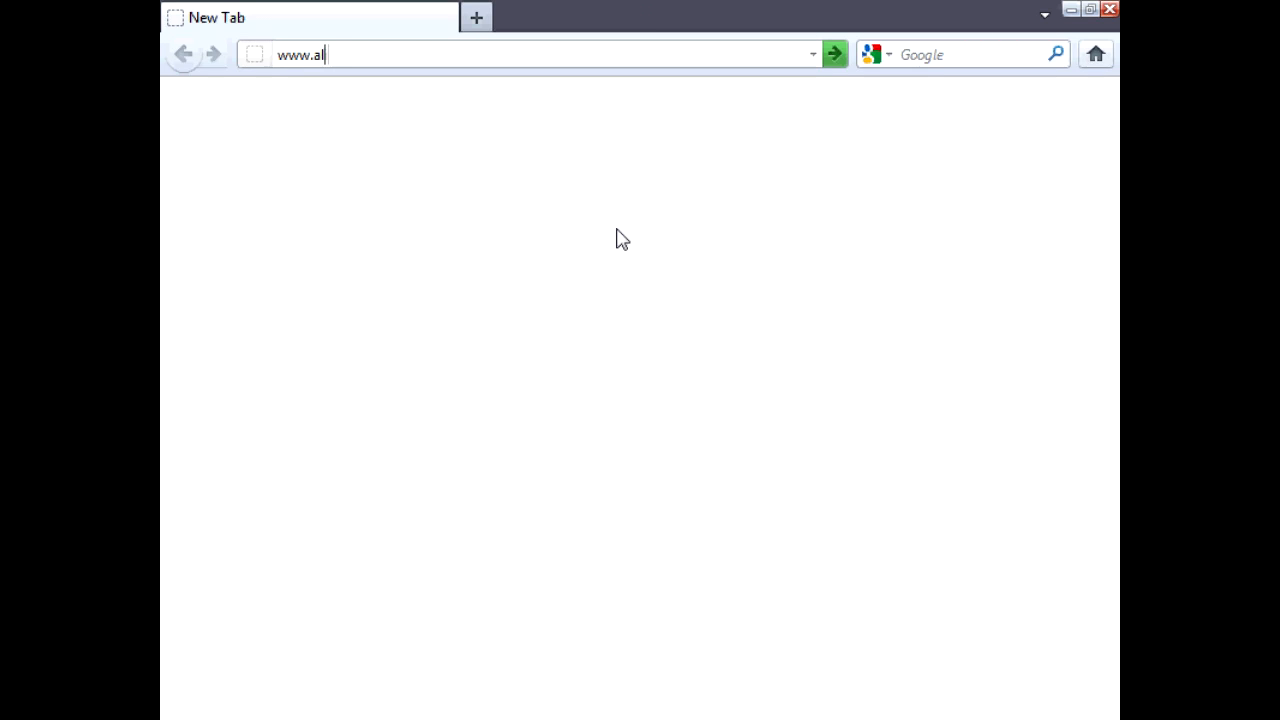
type("icatsci")
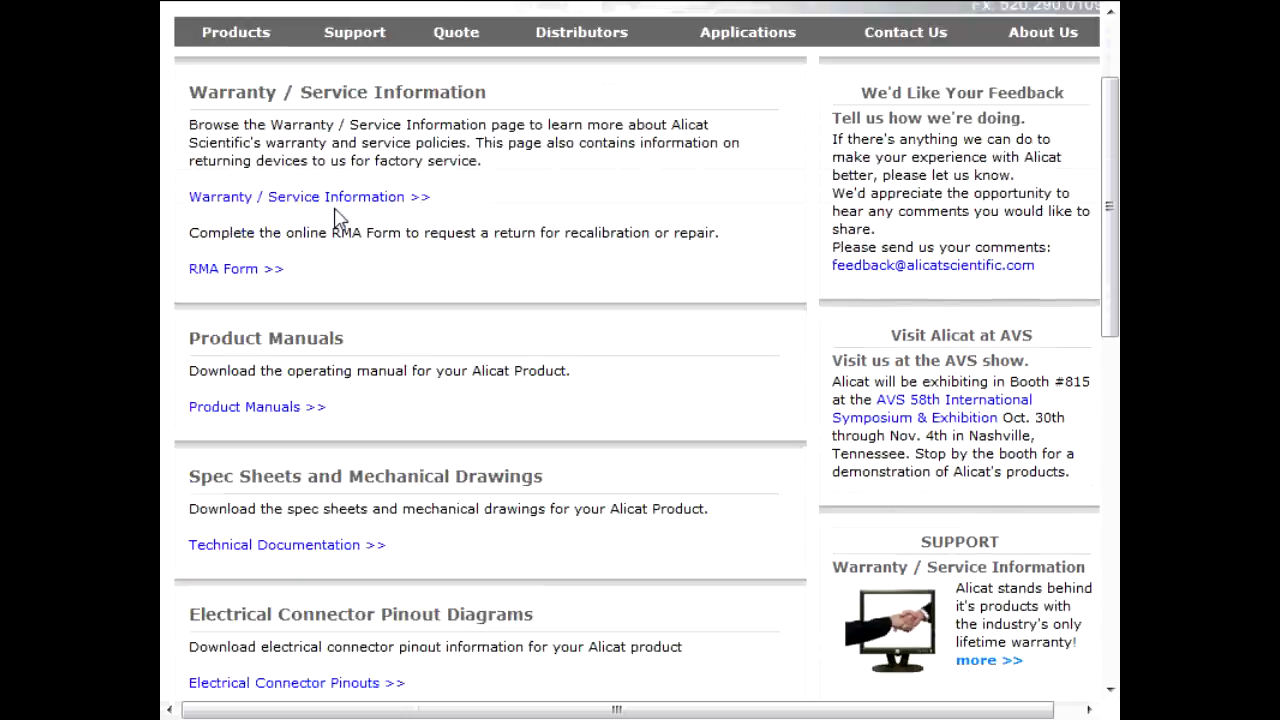
Download the Serial Terminal application from the Support page's Software section
scroll("down", 3)
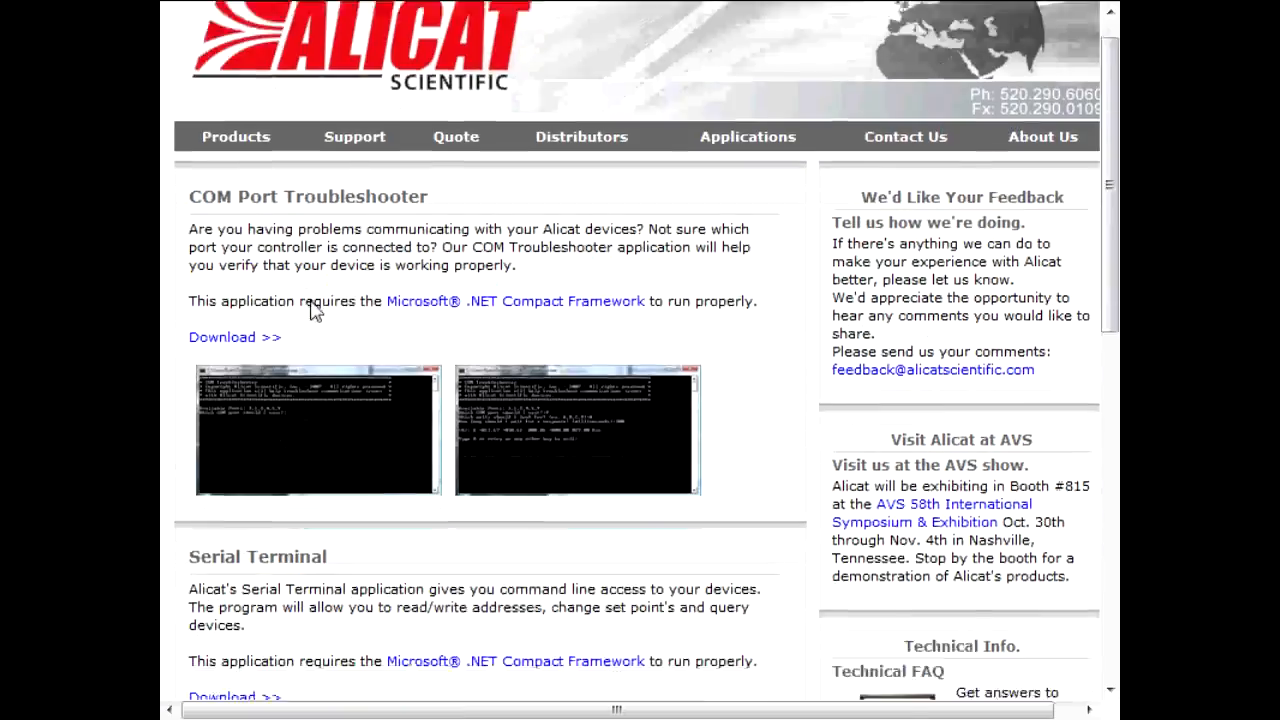
scroll("down", 3)
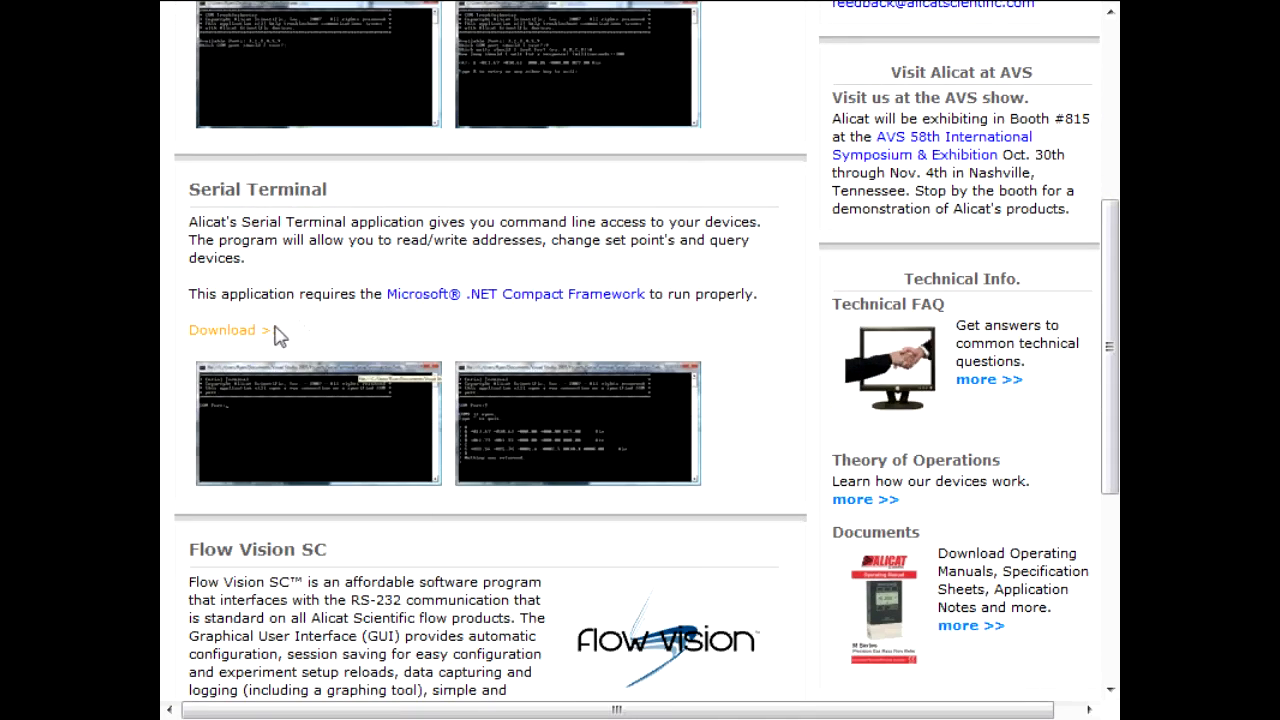
left_click(224, 330)
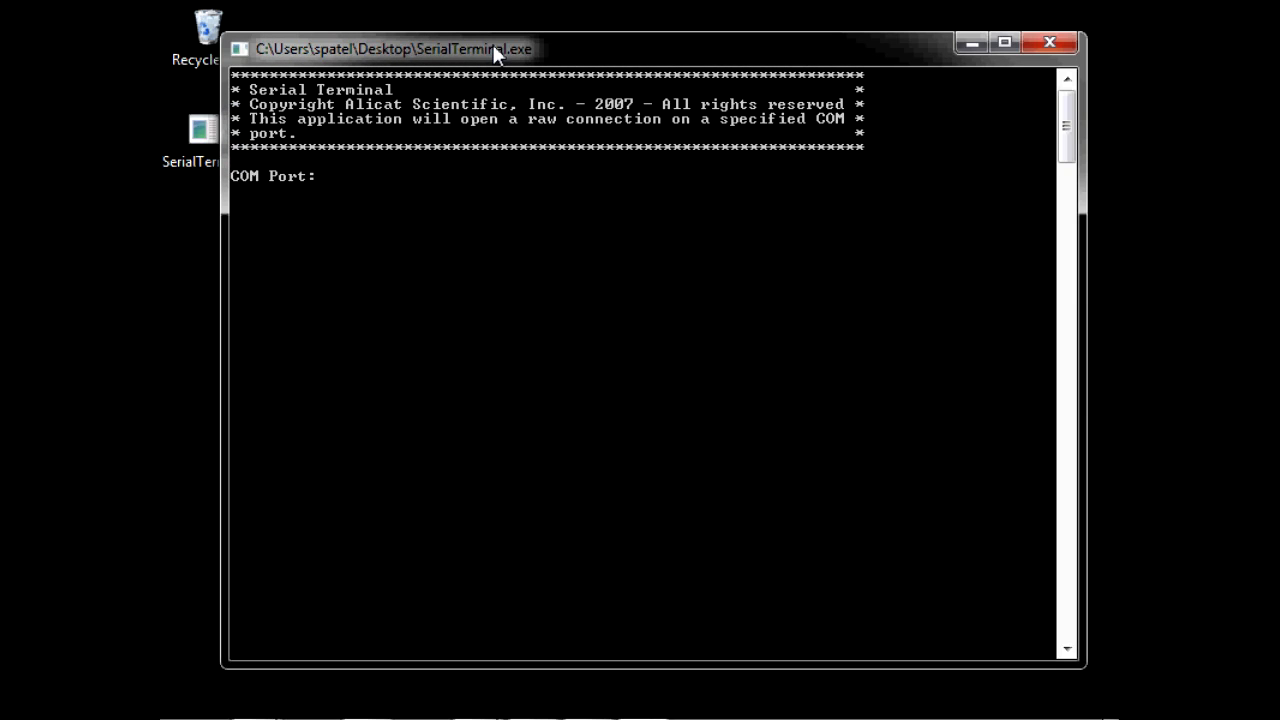
Open COM port 1 in Serial Terminal and poll unit A twice, returning Air flow data lines
type("1")
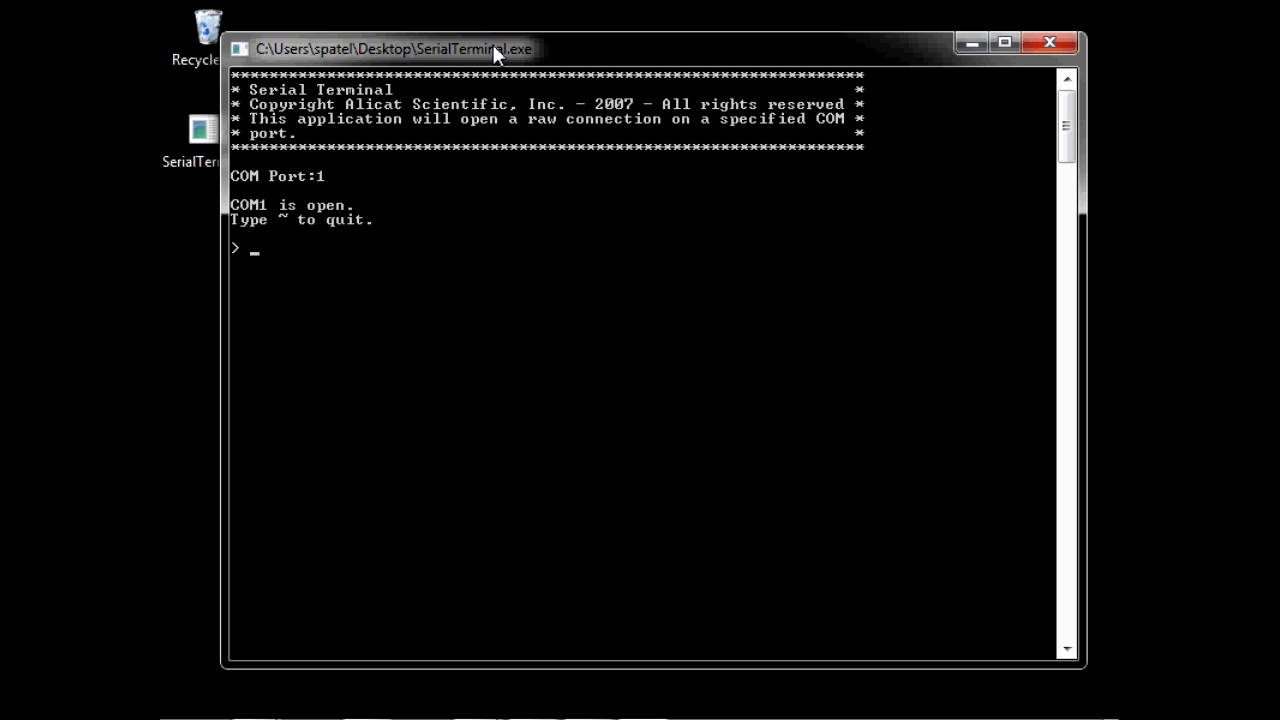
type("a")
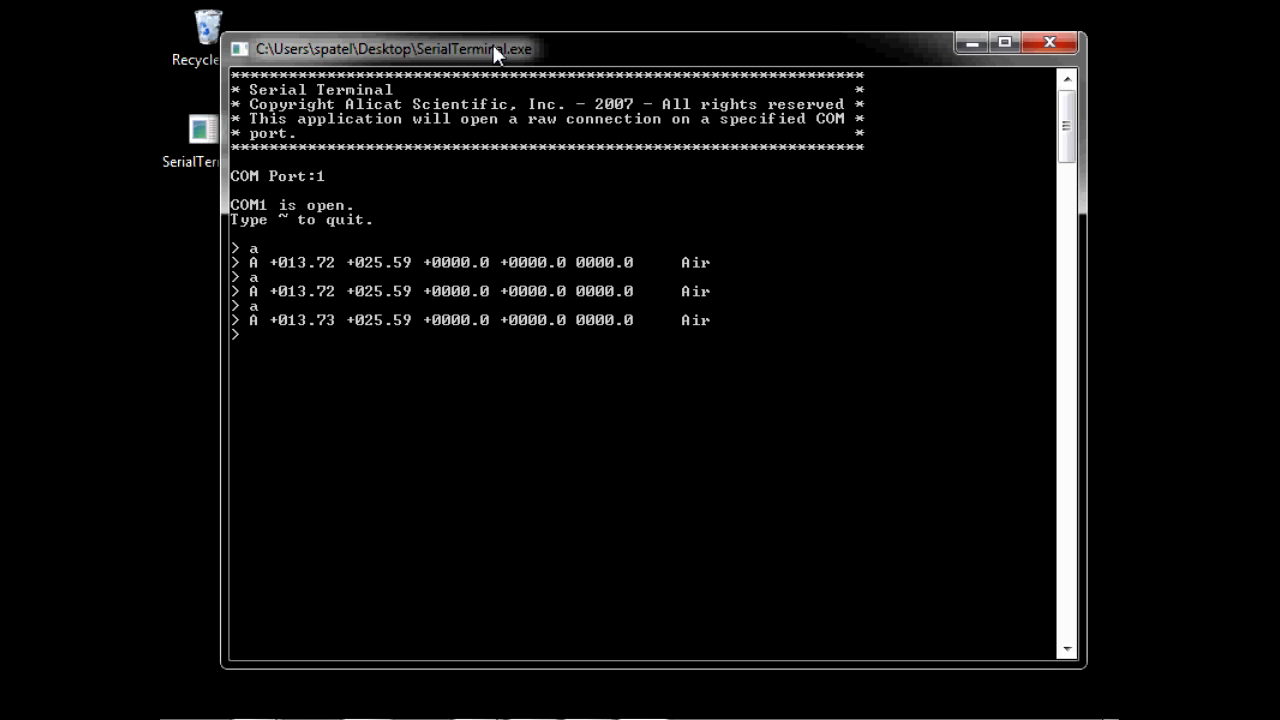
type("a")
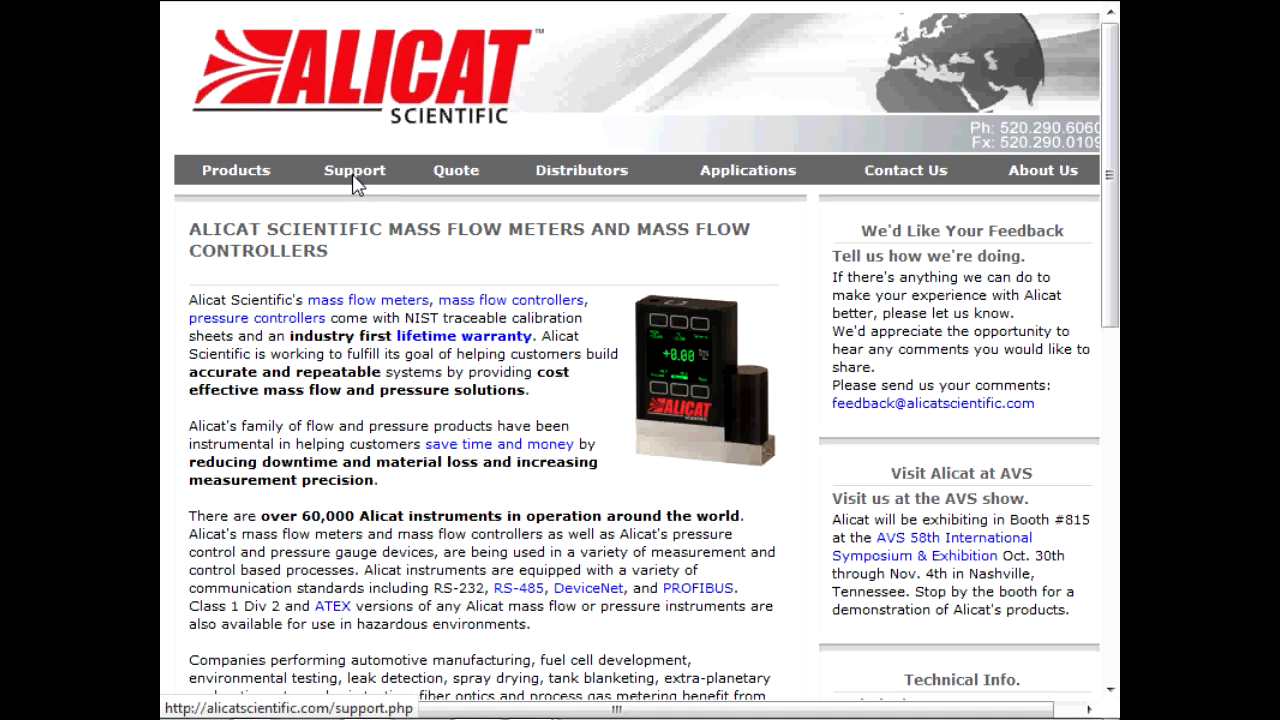
Download the COM Port Troubleshooter from the Support page's Software downloads
left_click(354, 170)
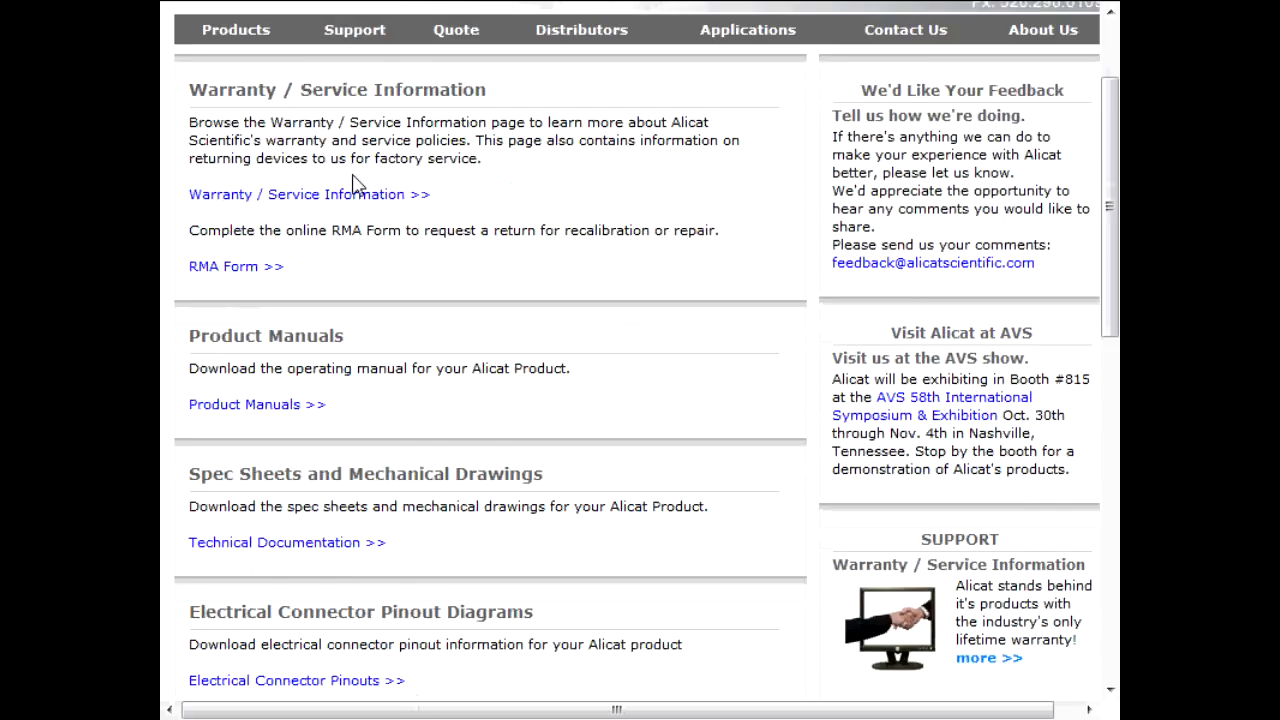
scroll("down", 3)
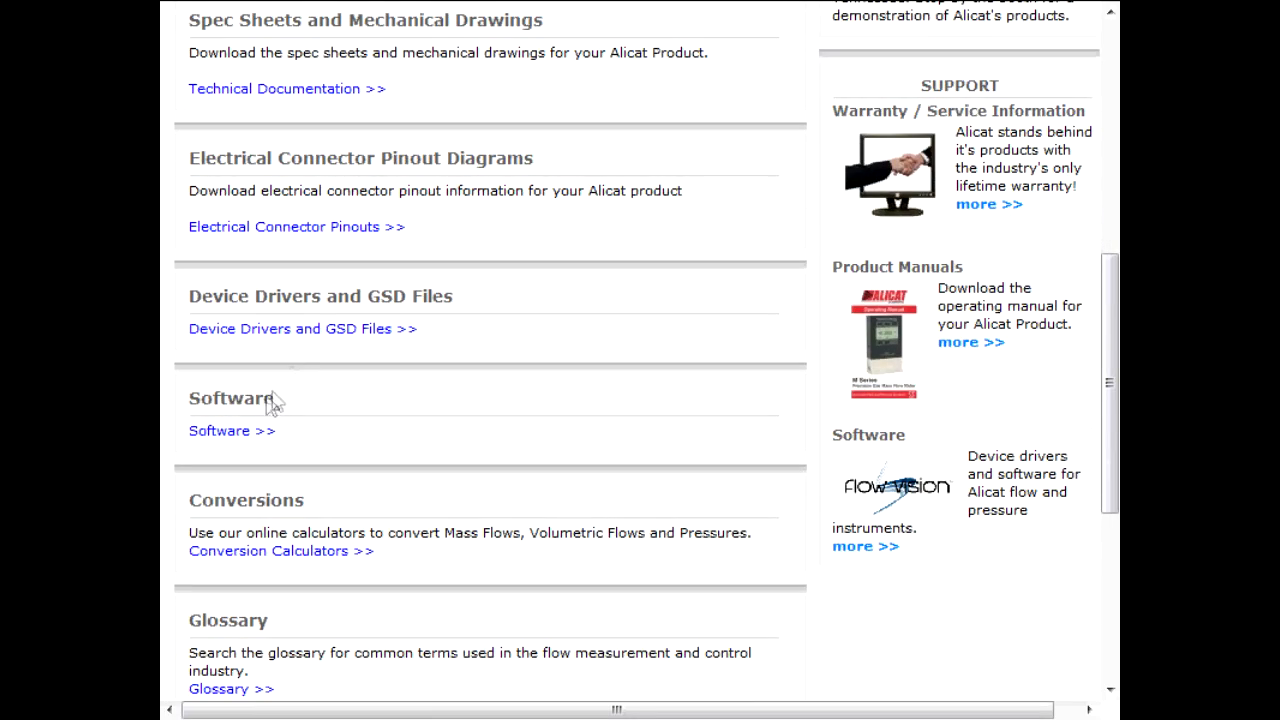
left_click(220, 430)
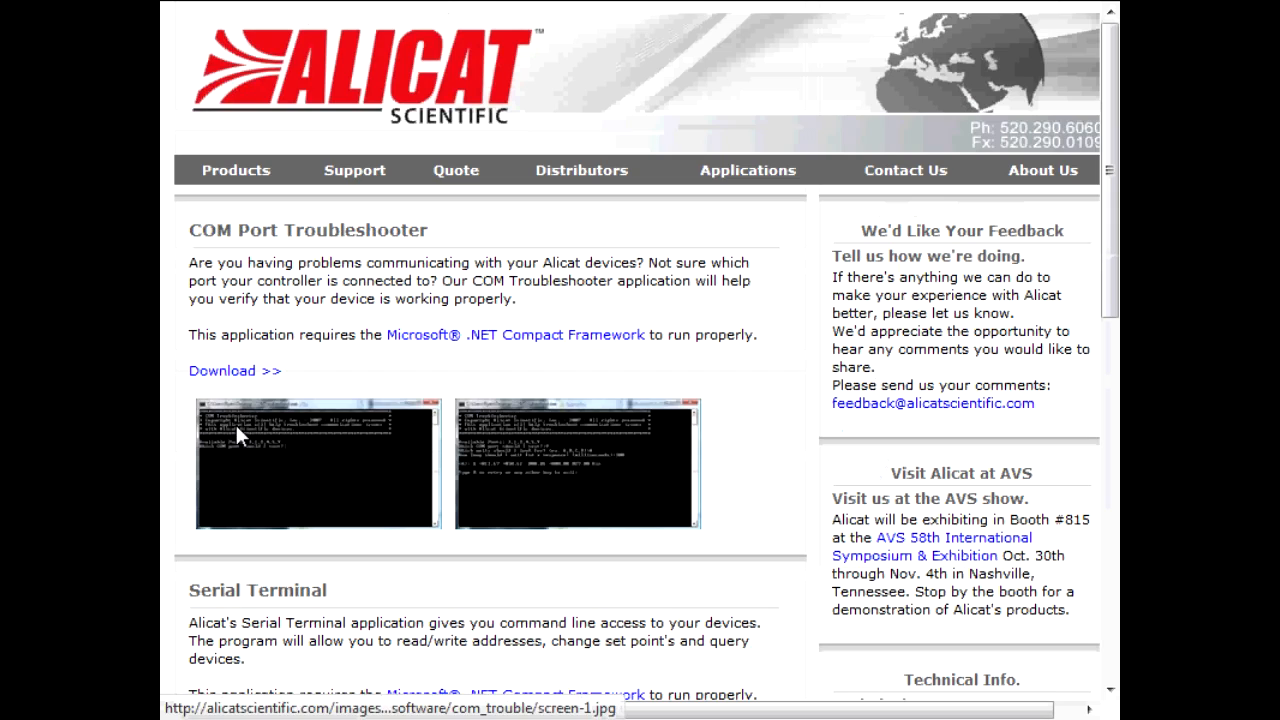
left_click(234, 370)
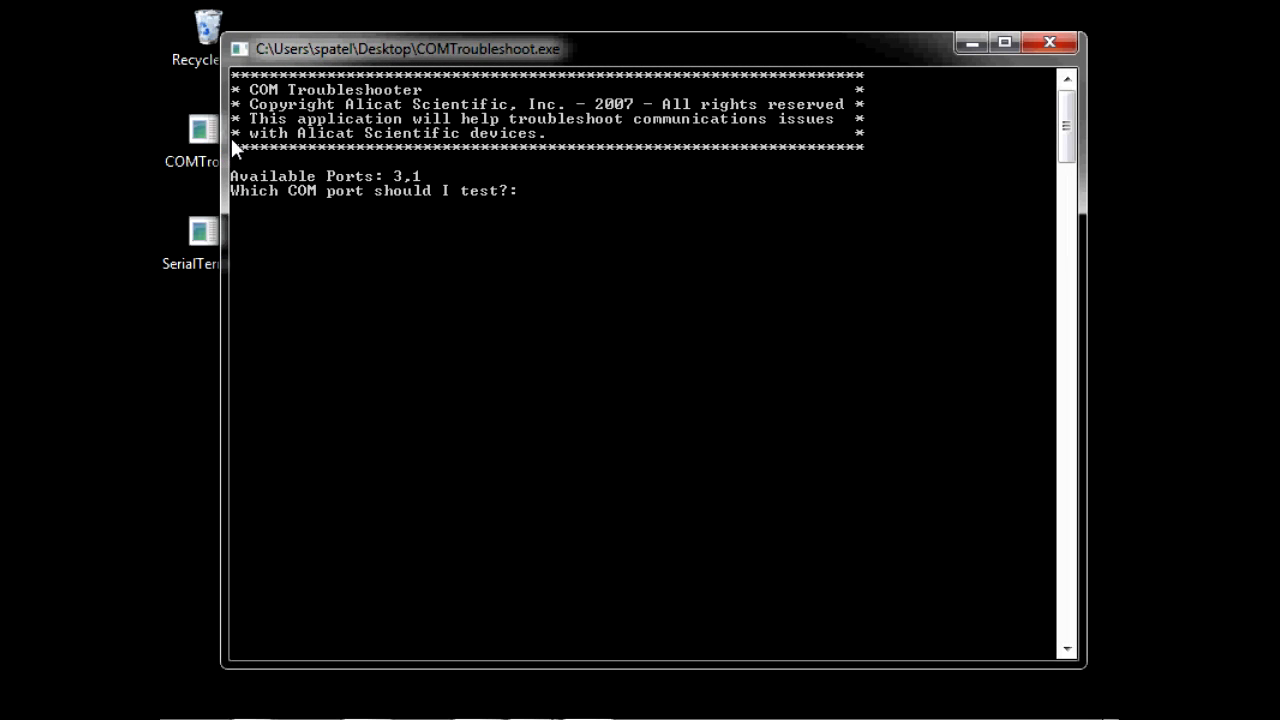
Test COM port 3 for unit A with a 100 ms wait, which times out
type("3")
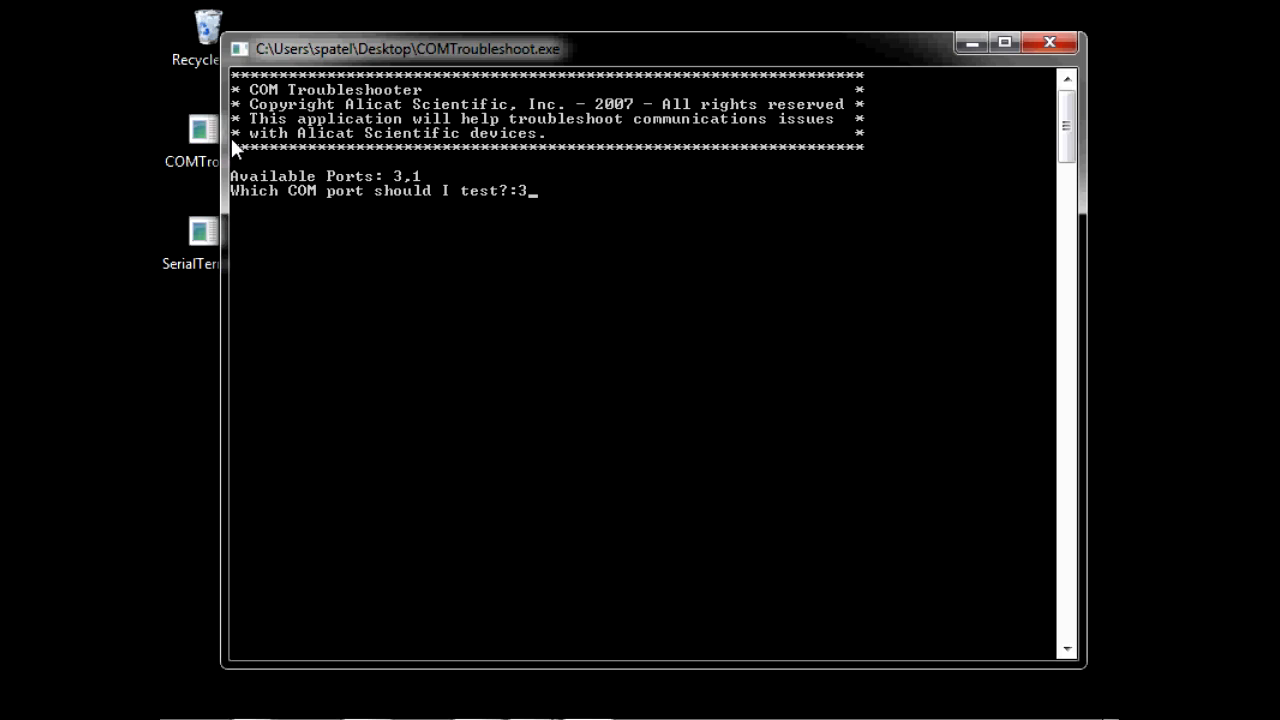
key("enter")
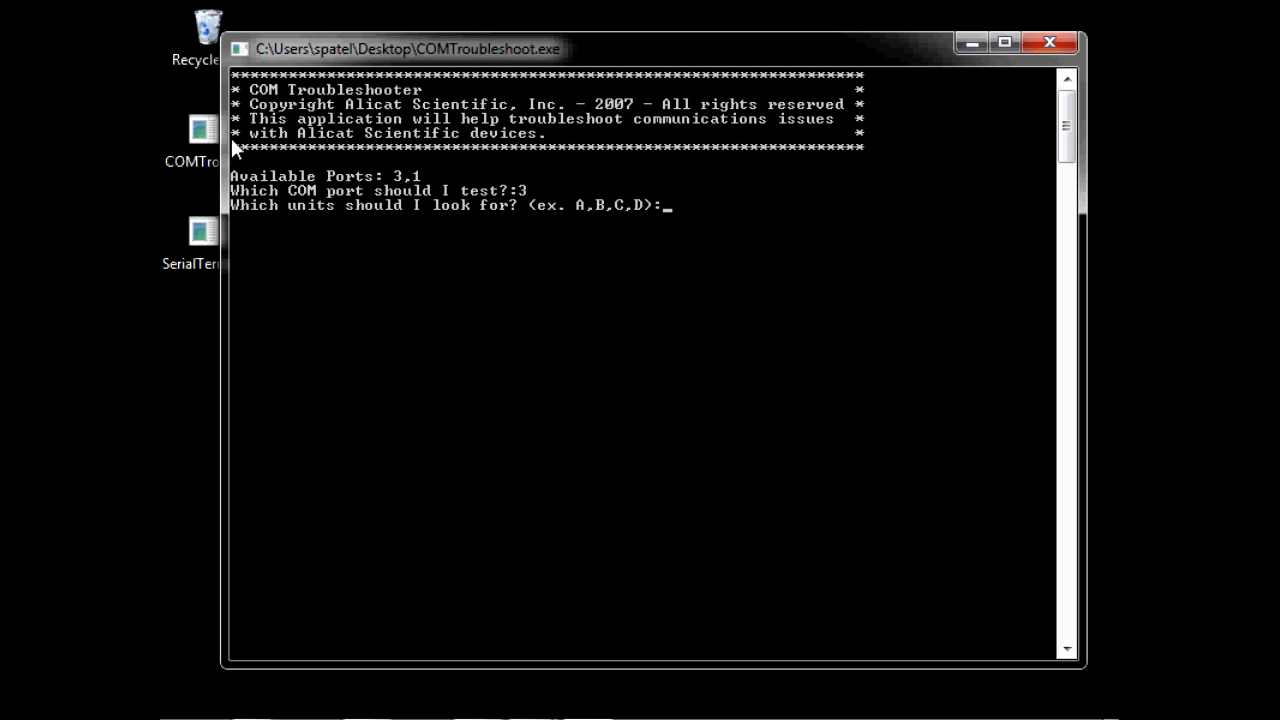
type("a")
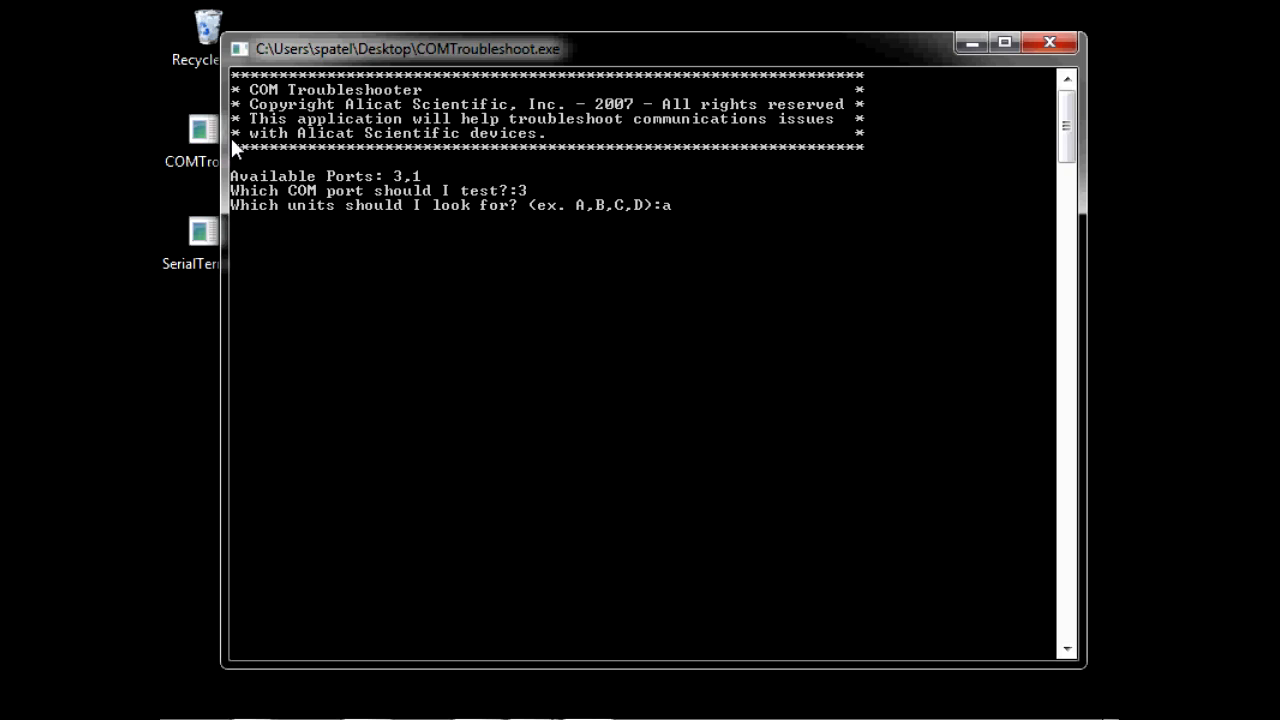
type("100")
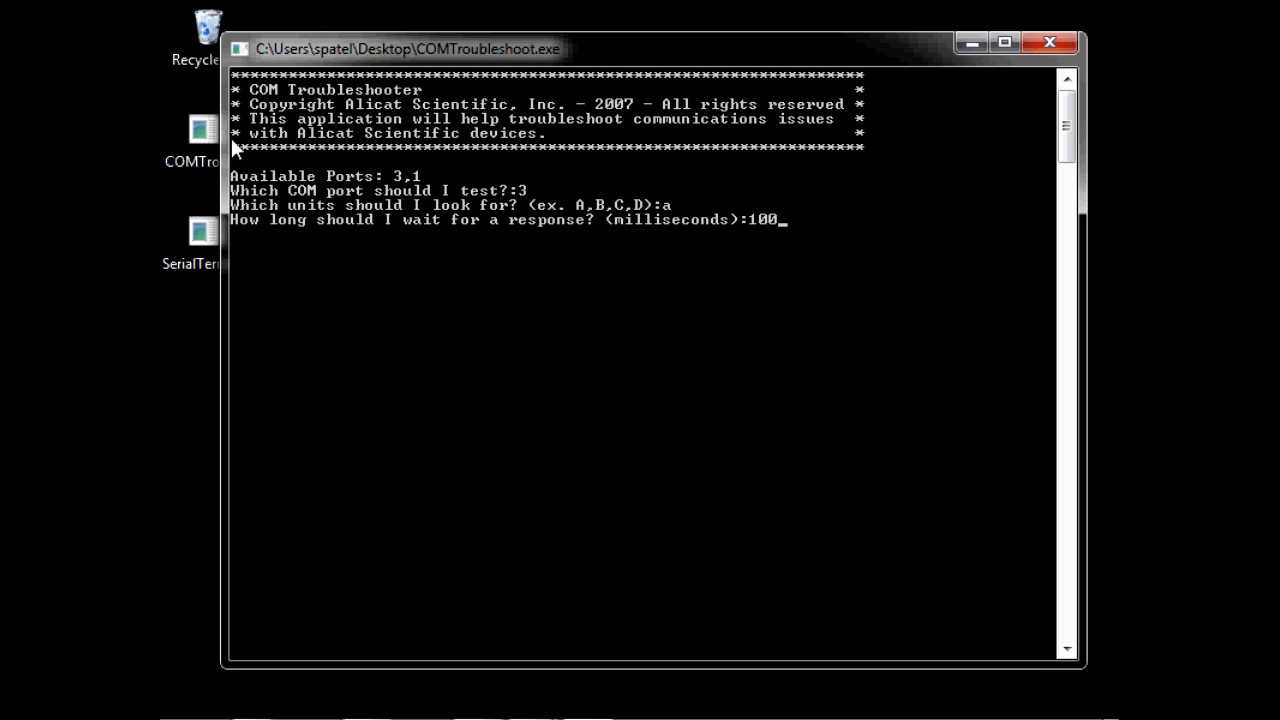
key("enter")
type("r")
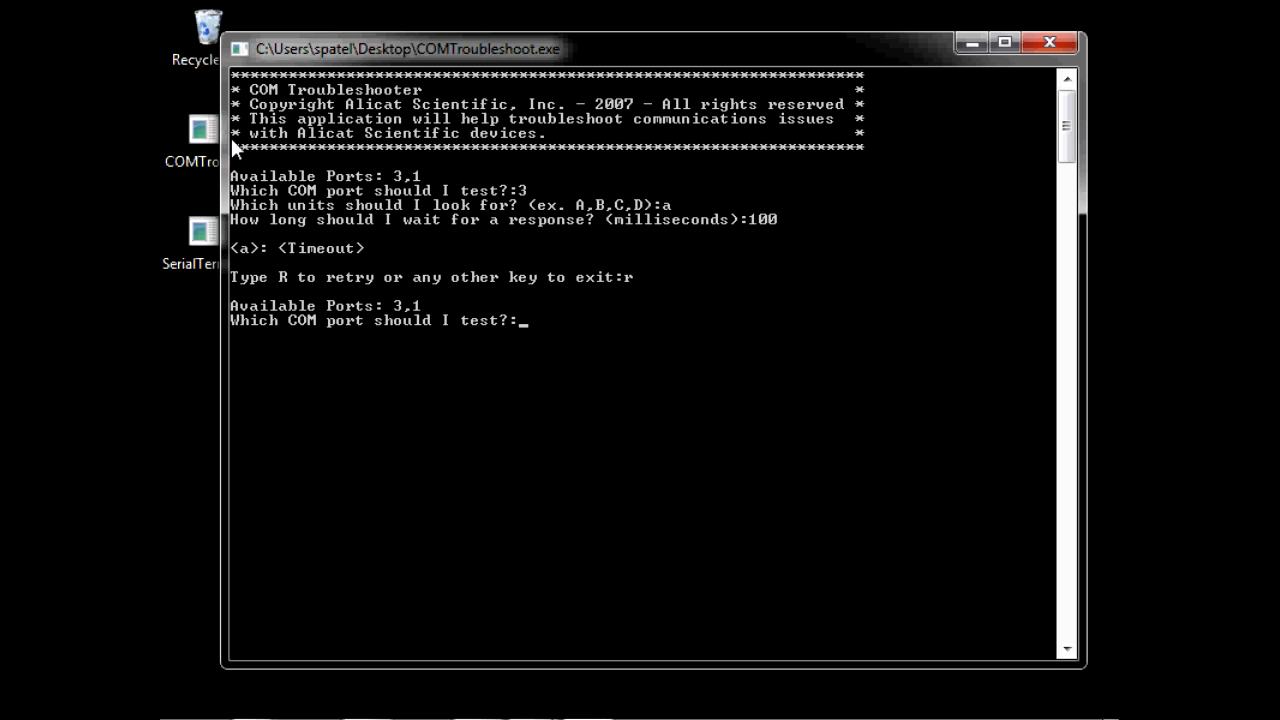
Retry with COM port 1 for unit A, which returns Air flow readings
type("1")
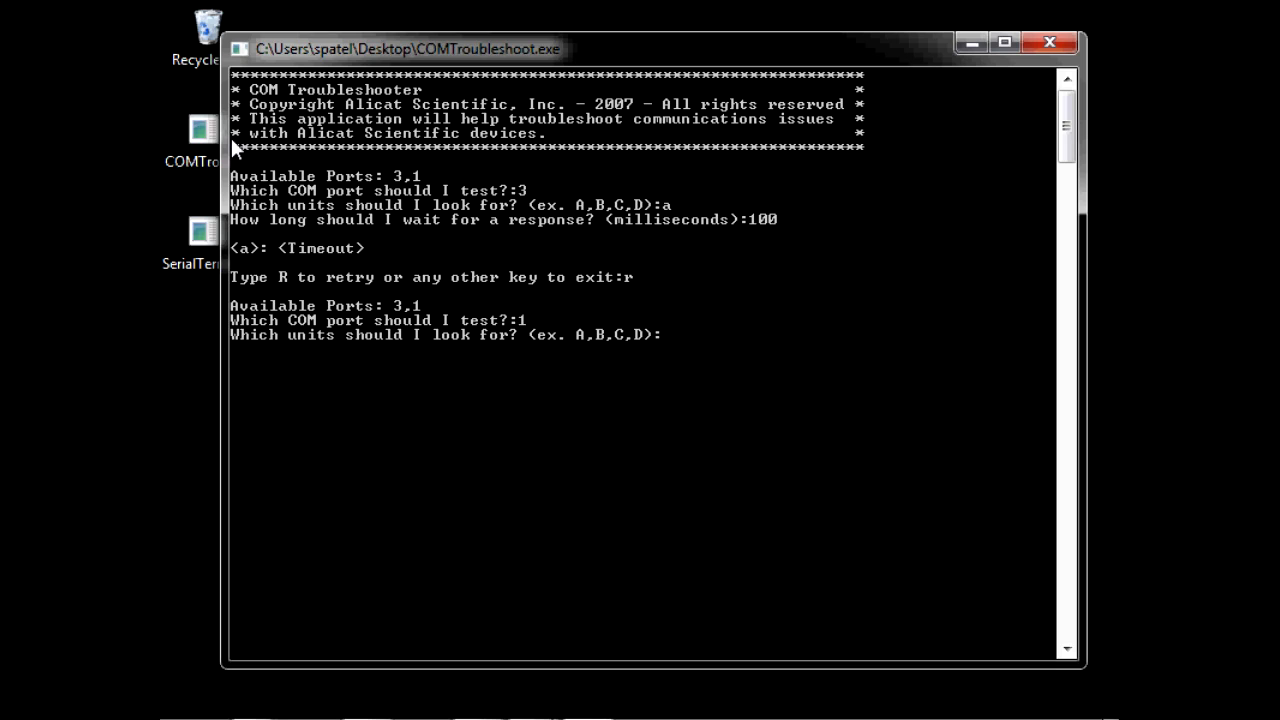
type("a")
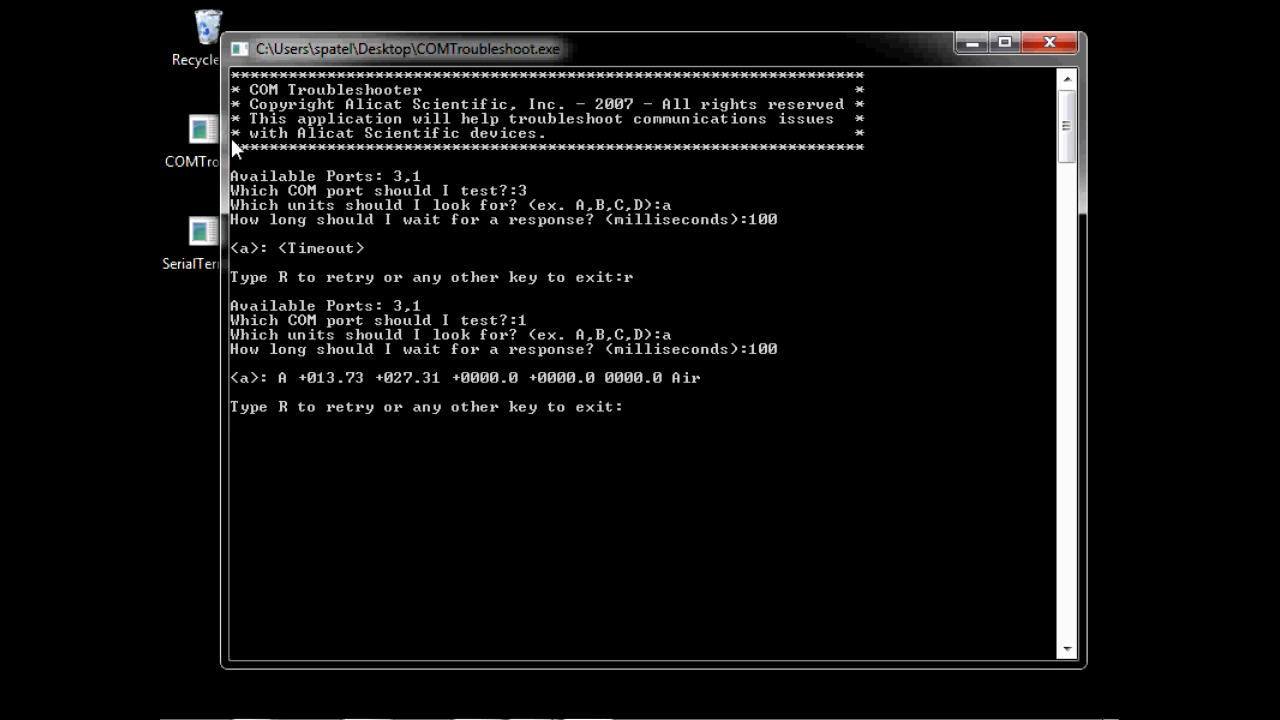